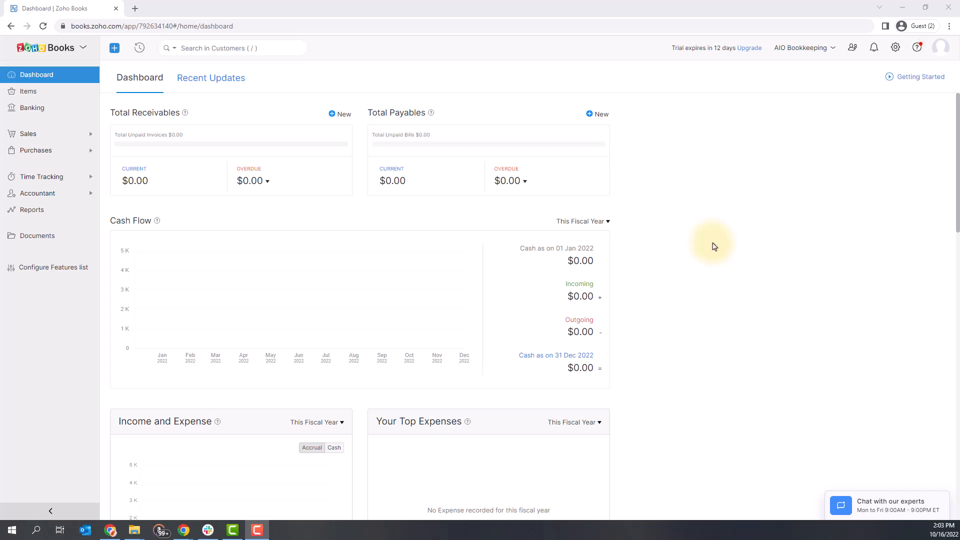
{"action": "mouse_move", "coordinate": [814, 172]}
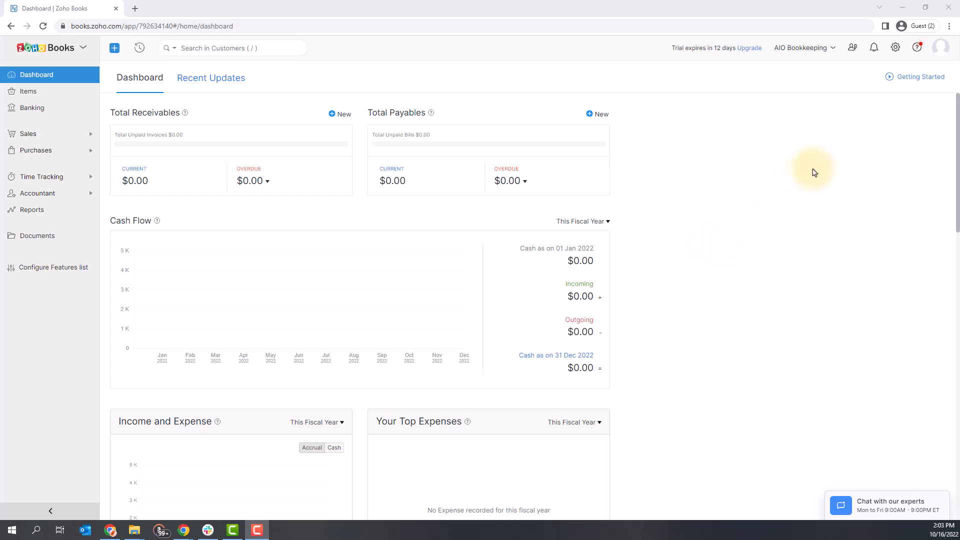
{"action": "mouse_move", "coordinate": [894, 47]}
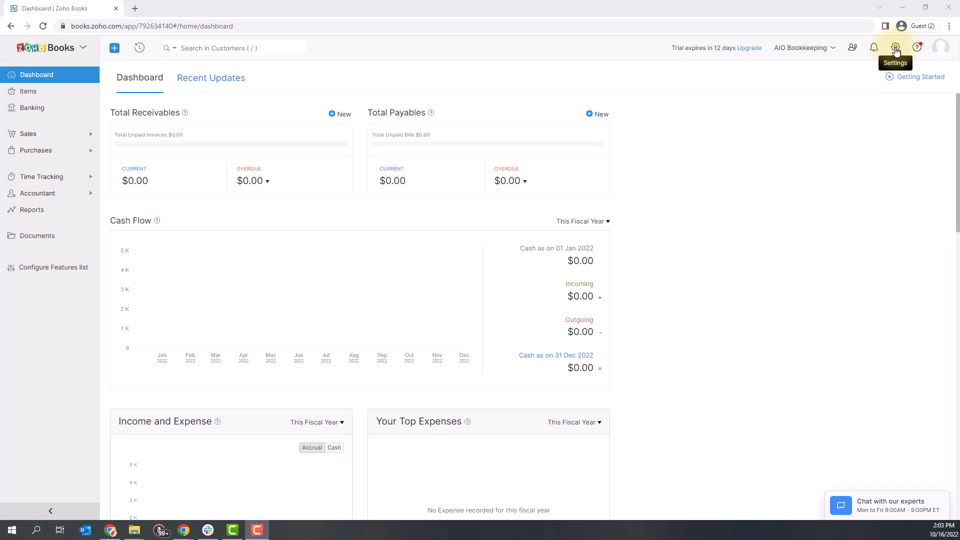
- Open the Organization Profile page from the Settings panel
{"action": "left_click", "coordinate": [894, 47]}
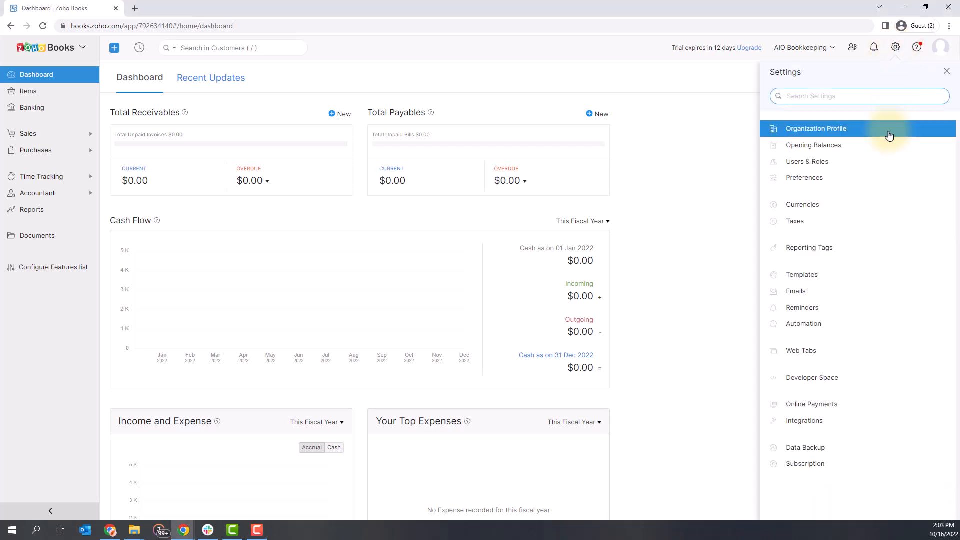
{"action": "left_click", "coordinate": [815, 128]}
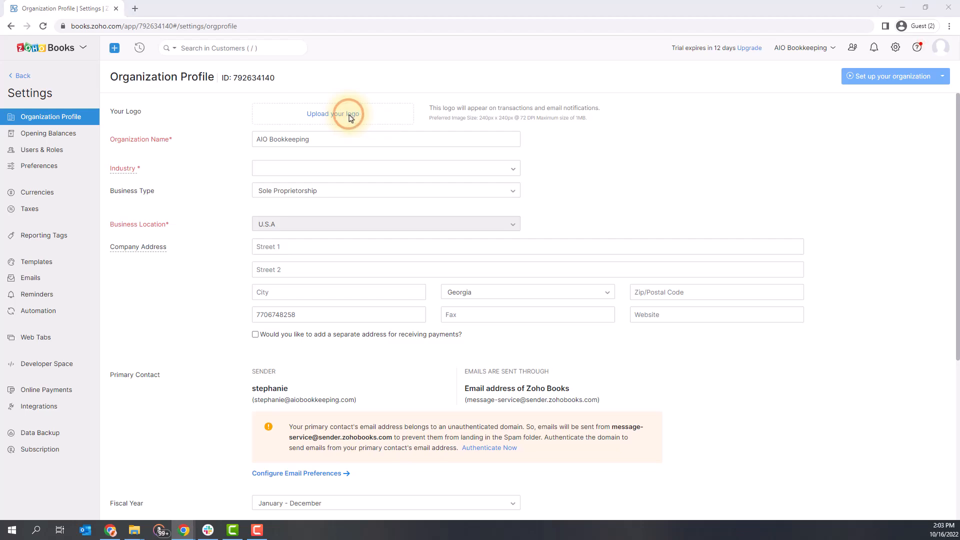
- Upload AIOLogo.png as the organization's logo
{"action": "left_click", "coordinate": [333, 114]}
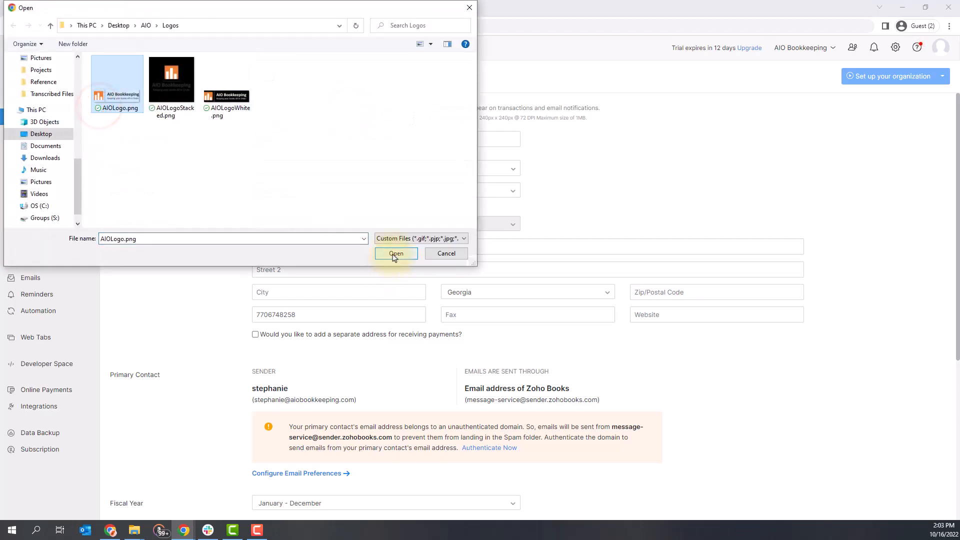
{"action": "left_click", "coordinate": [396, 253]}
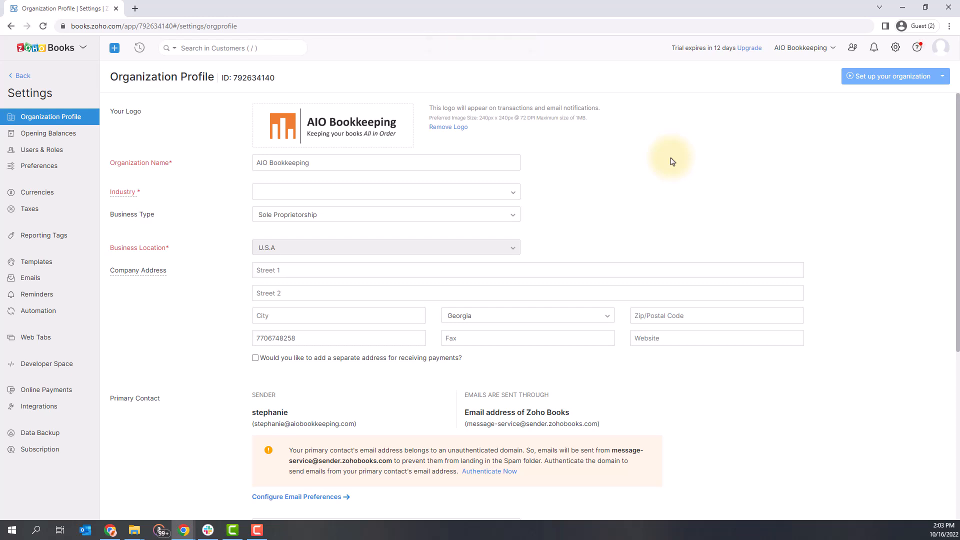
{"action": "mouse_move", "coordinate": [684, 161]}
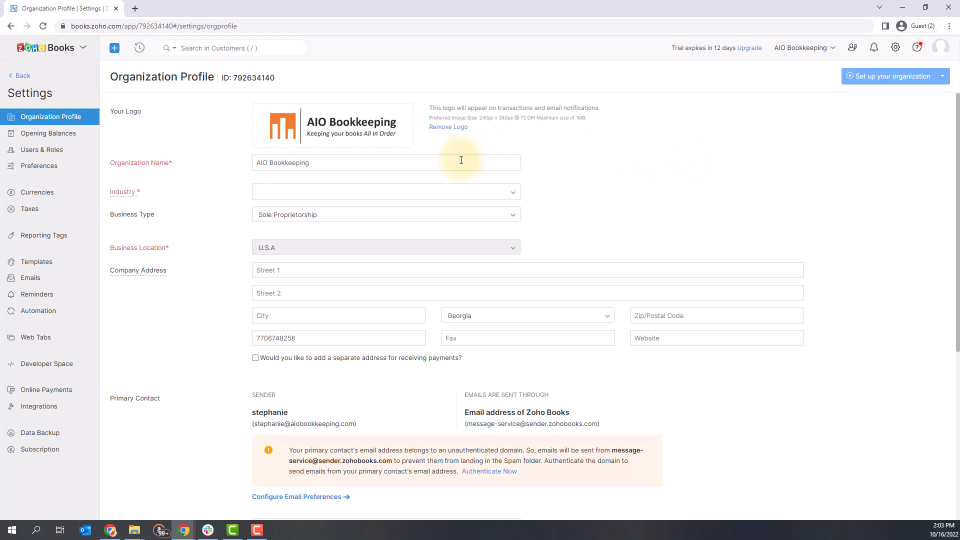
- Rename the organization to AIO Bookkeeping LLC, with Financial Services industry and LLC business type
{"action": "left_click", "coordinate": [385, 162]}
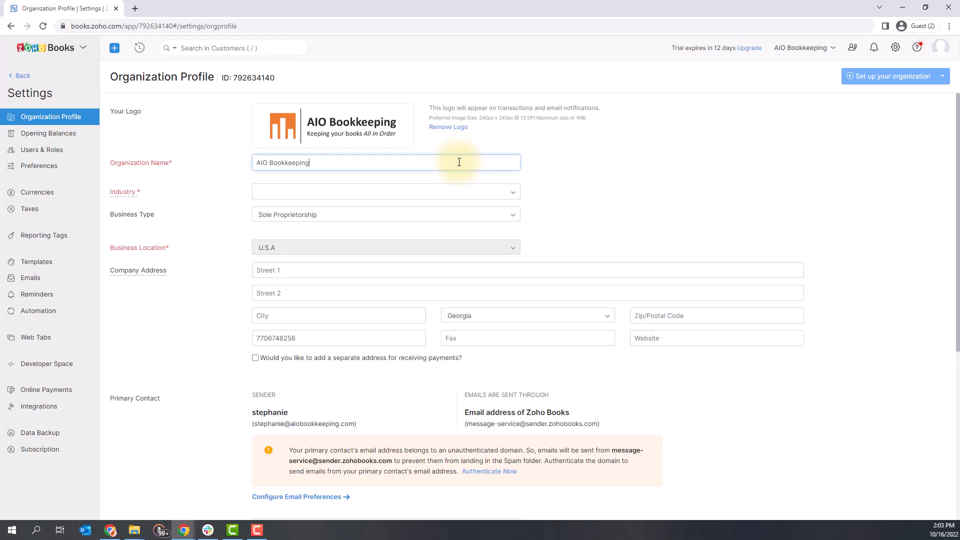
{"action": "type", "text": "LLC"}
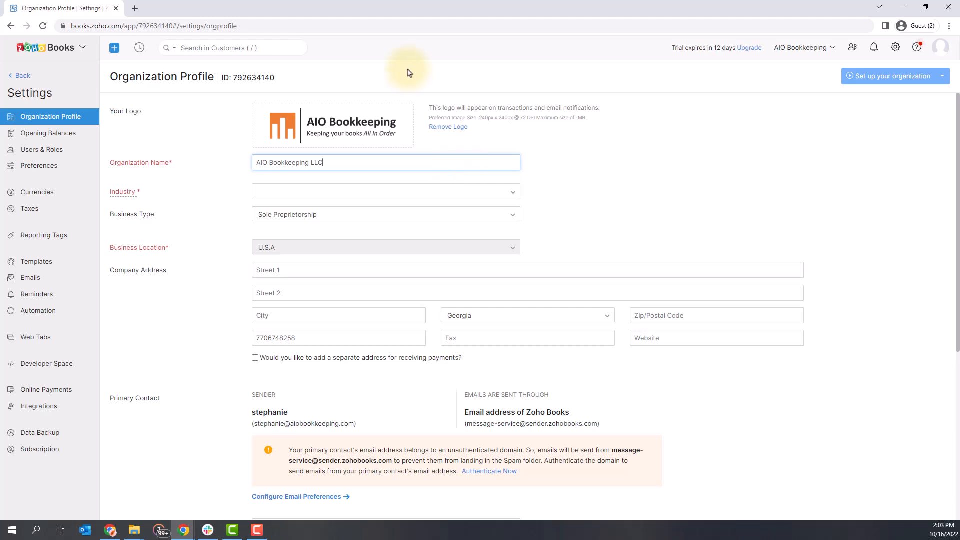
{"action": "mouse_move", "coordinate": [475, 191]}
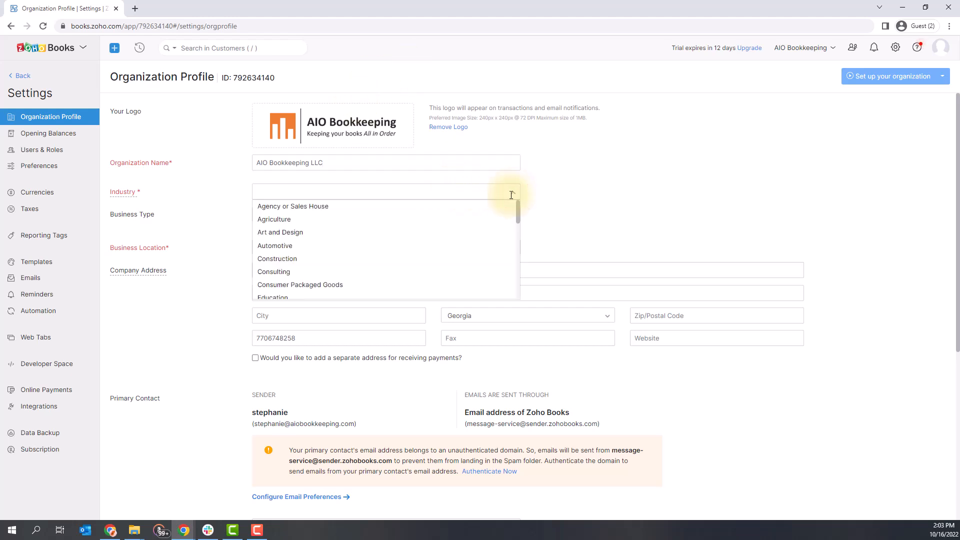
{"action": "mouse_move", "coordinate": [494, 232]}
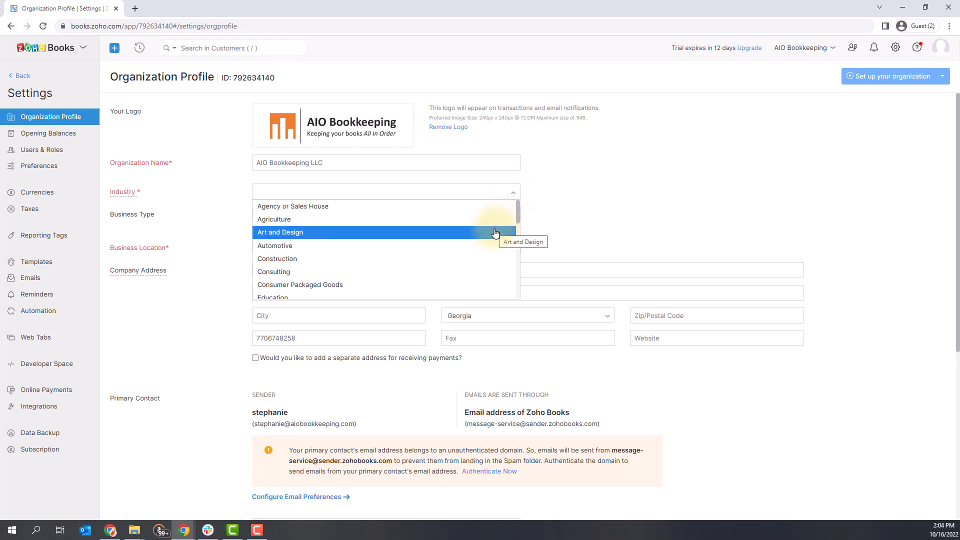
{"action": "scroll", "scroll_direction": "down", "scroll_amount": 3}
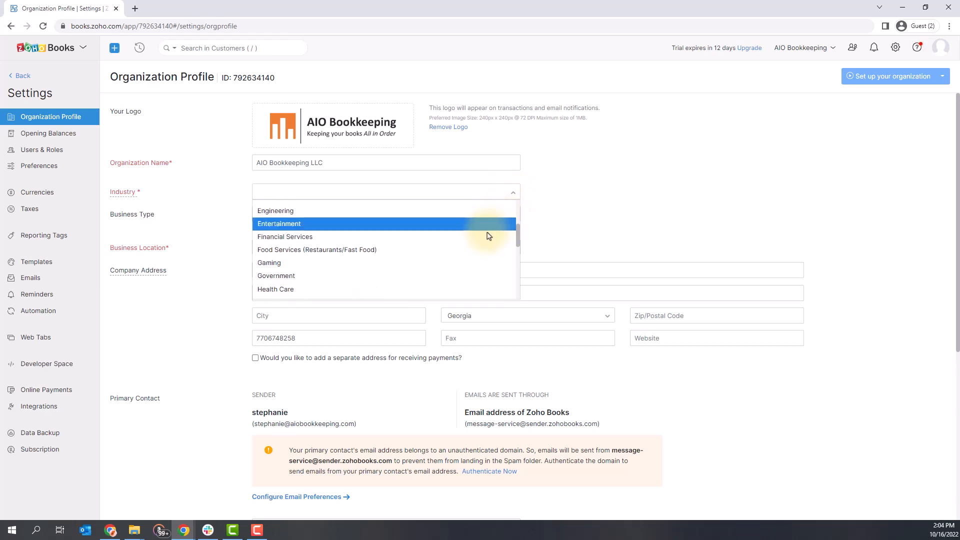
{"action": "left_click", "coordinate": [285, 237]}
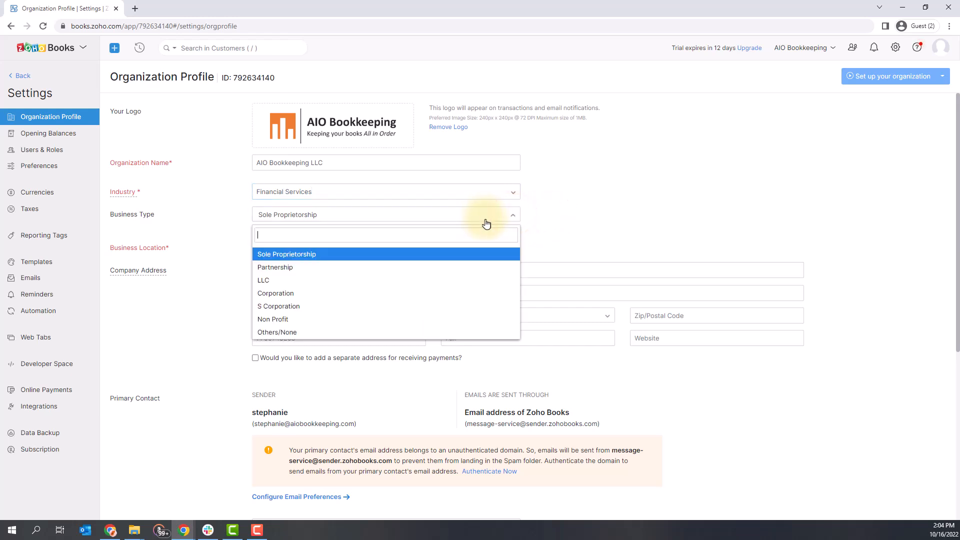
{"action": "mouse_move", "coordinate": [488, 259]}
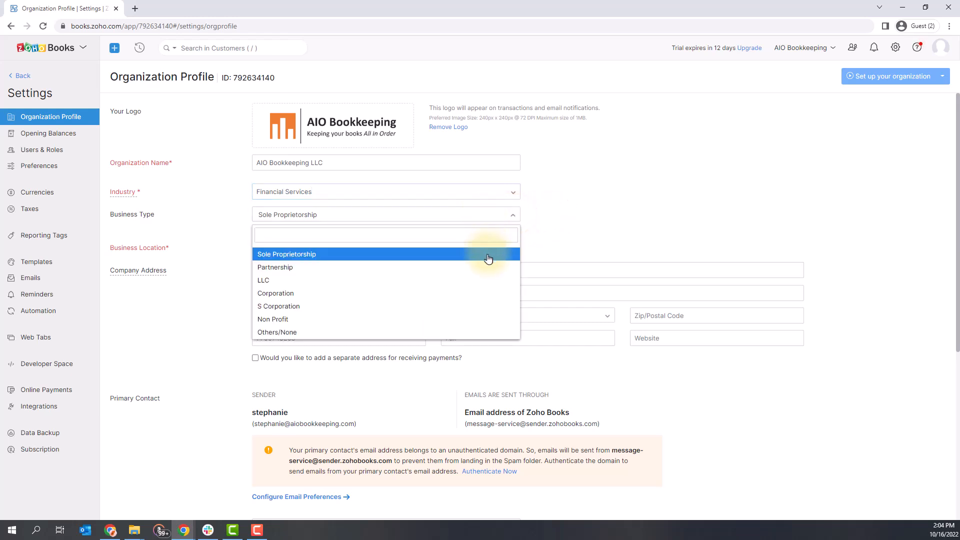
{"action": "left_click", "coordinate": [263, 280]}
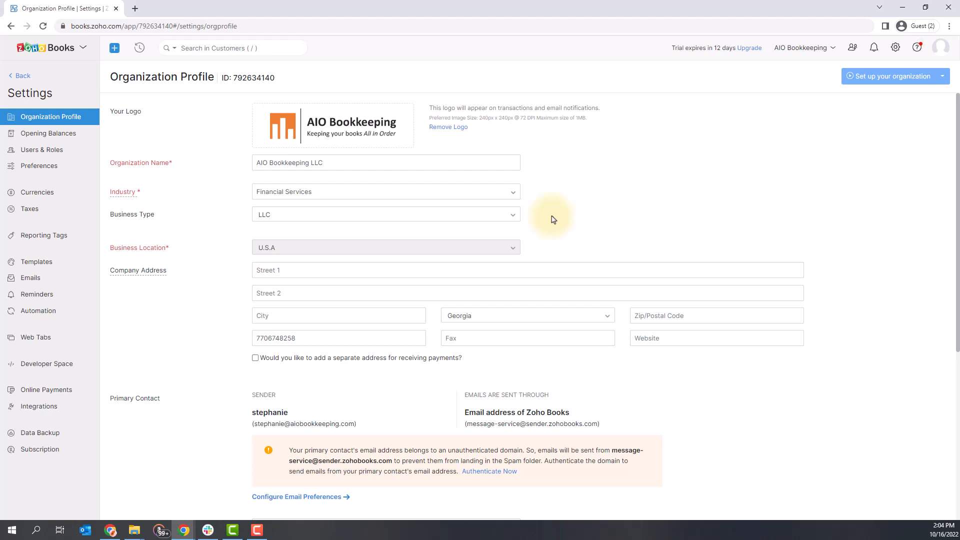
{"action": "mouse_move", "coordinate": [569, 300]}
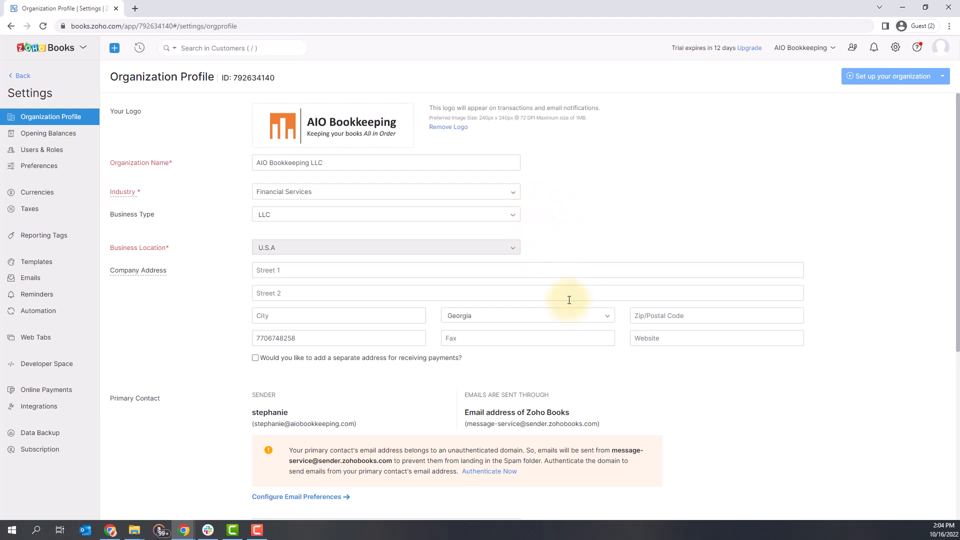
{"action": "mouse_move", "coordinate": [508, 247]}
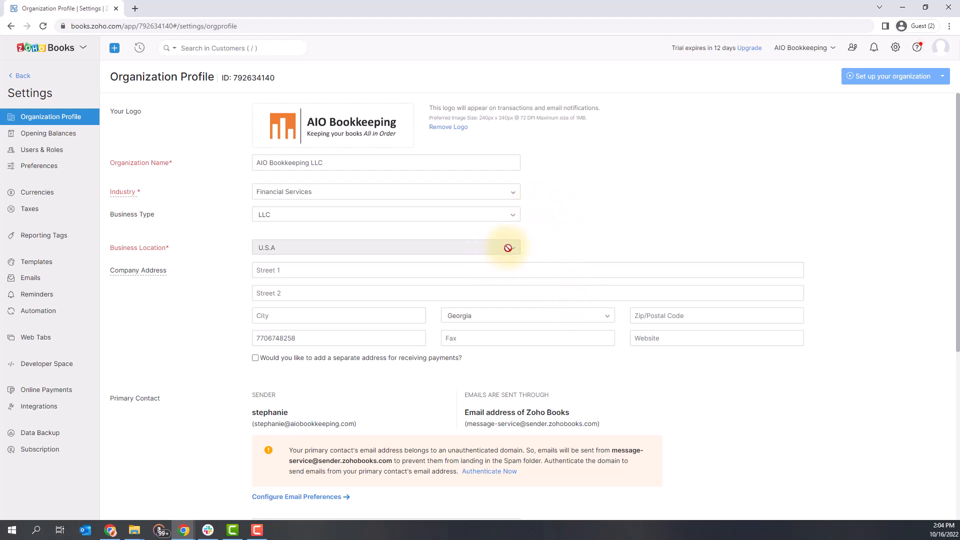
{"action": "mouse_move", "coordinate": [560, 316]}
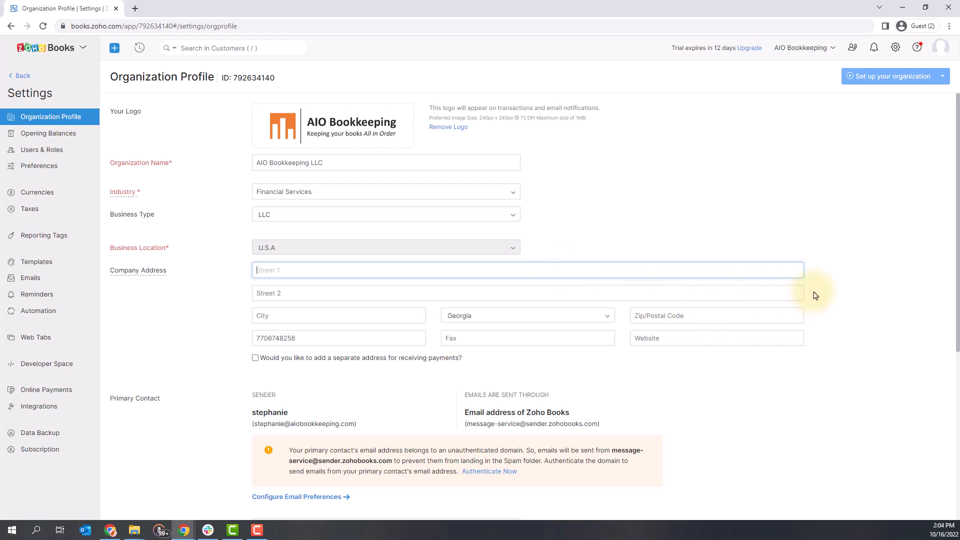
{"action": "scroll", "scroll_direction": "down", "scroll_amount": 3}
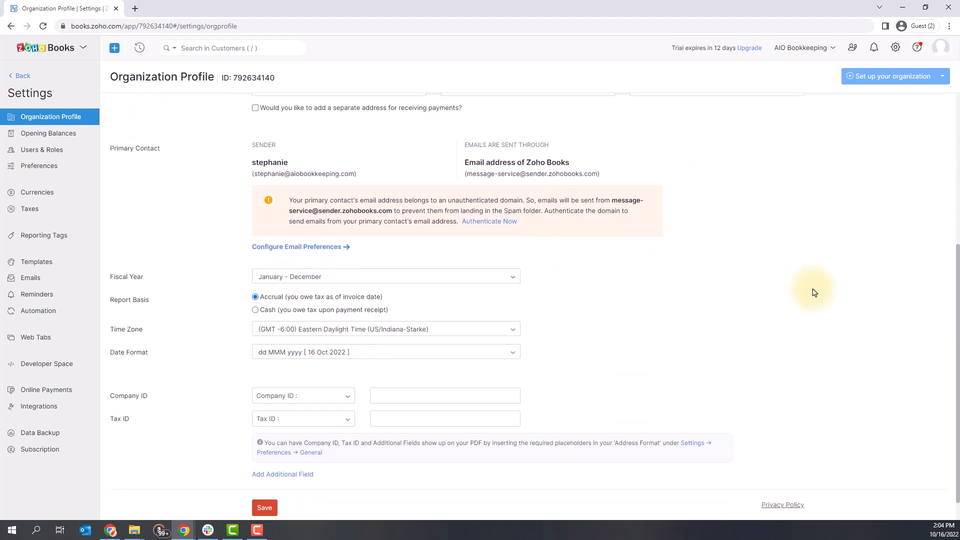
{"action": "scroll", "scroll_direction": "up", "scroll_amount": 3}
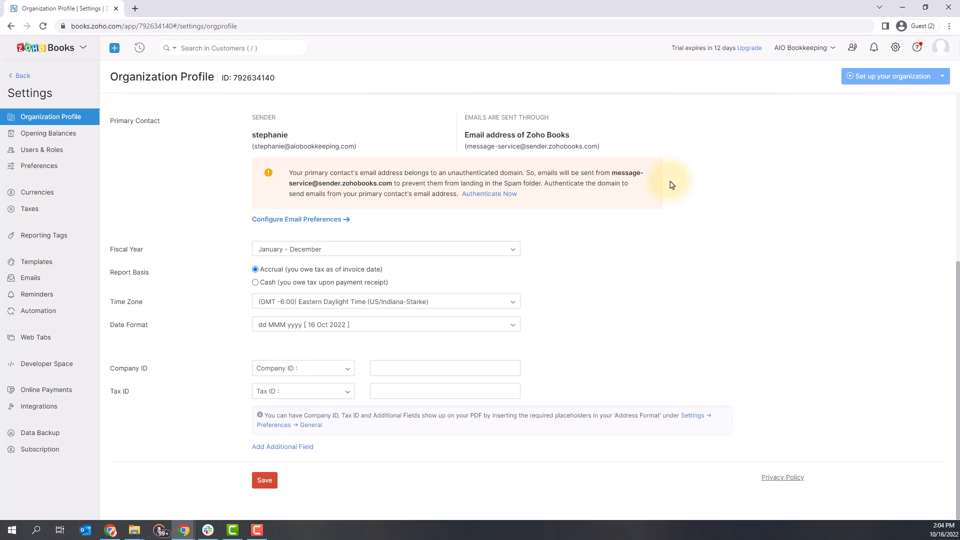
{"action": "mouse_move", "coordinate": [672, 190]}
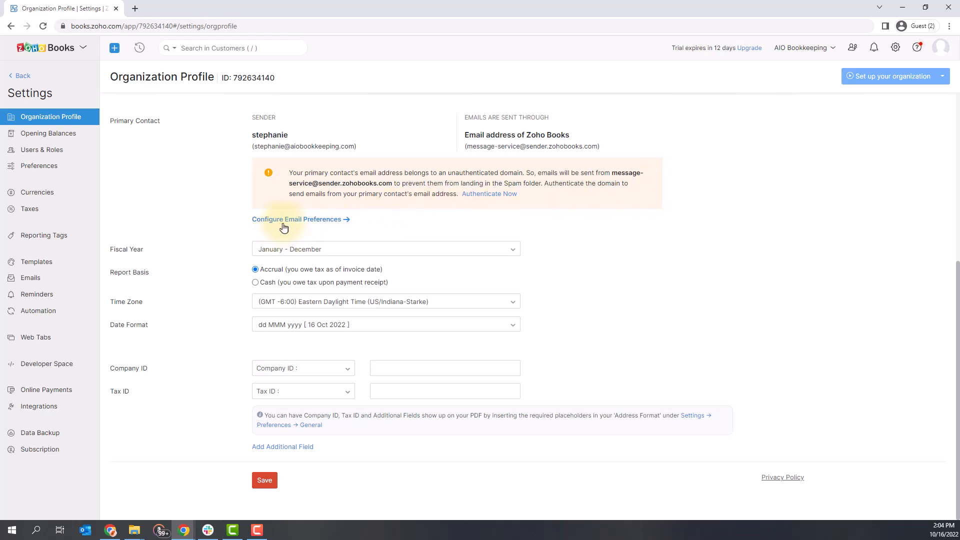
{"action": "mouse_move", "coordinate": [600, 221]}
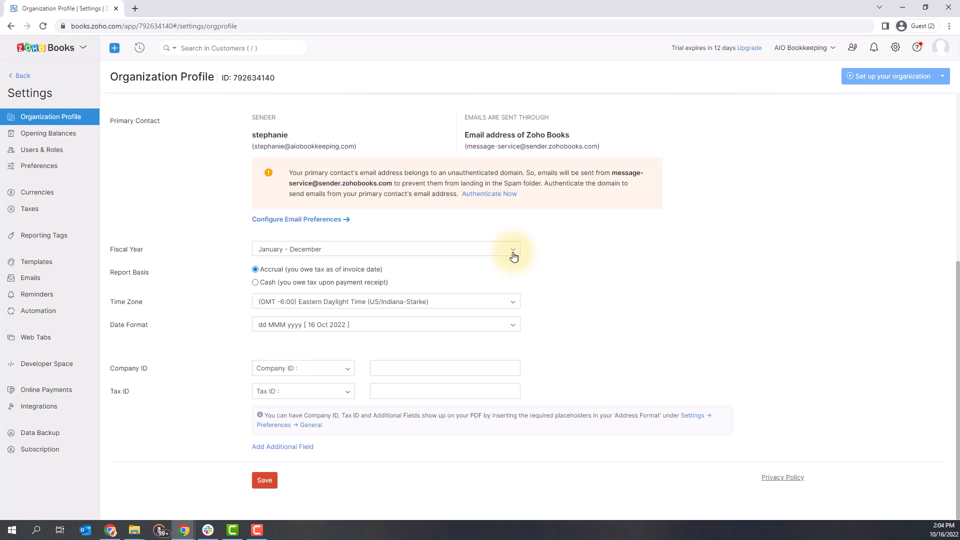
{"action": "left_click", "coordinate": [512, 249]}
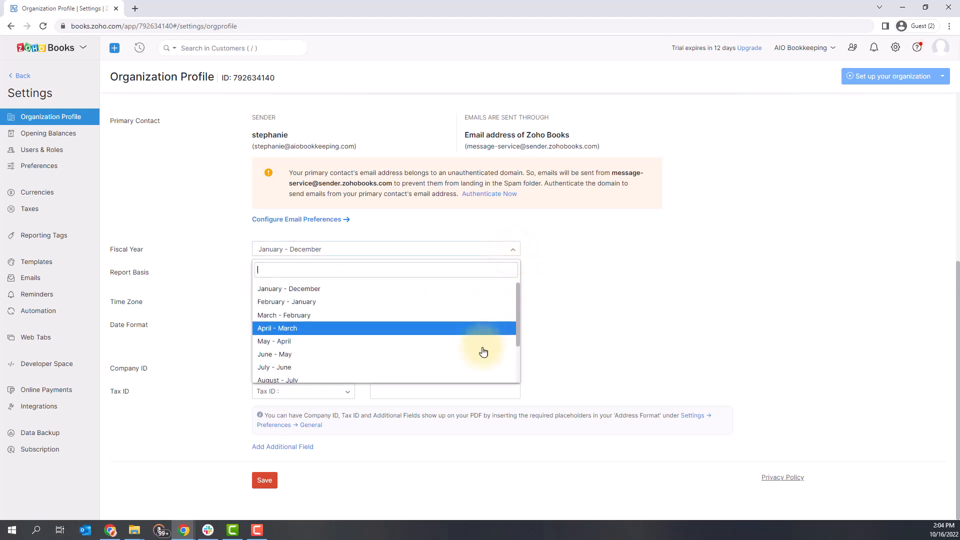
{"action": "mouse_move", "coordinate": [480, 292]}
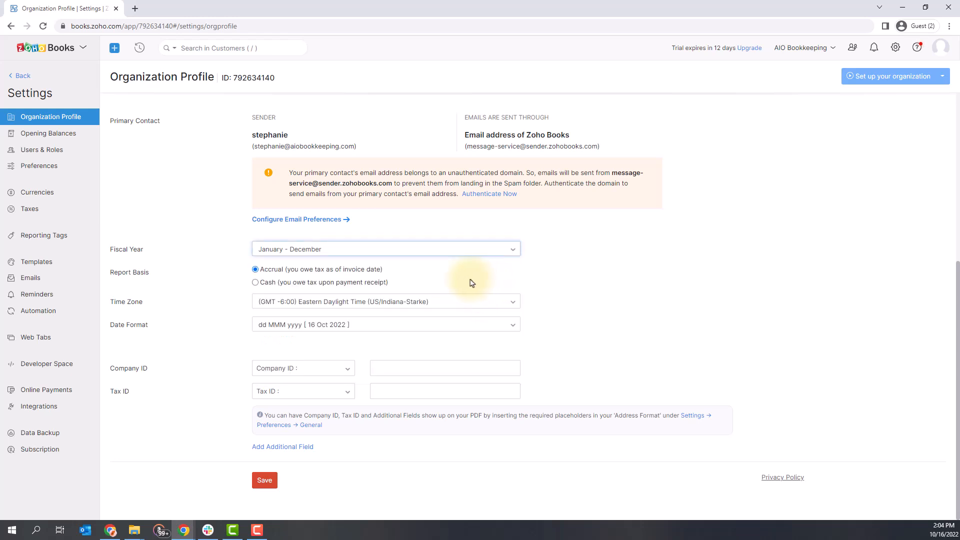
{"action": "mouse_move", "coordinate": [409, 282]}
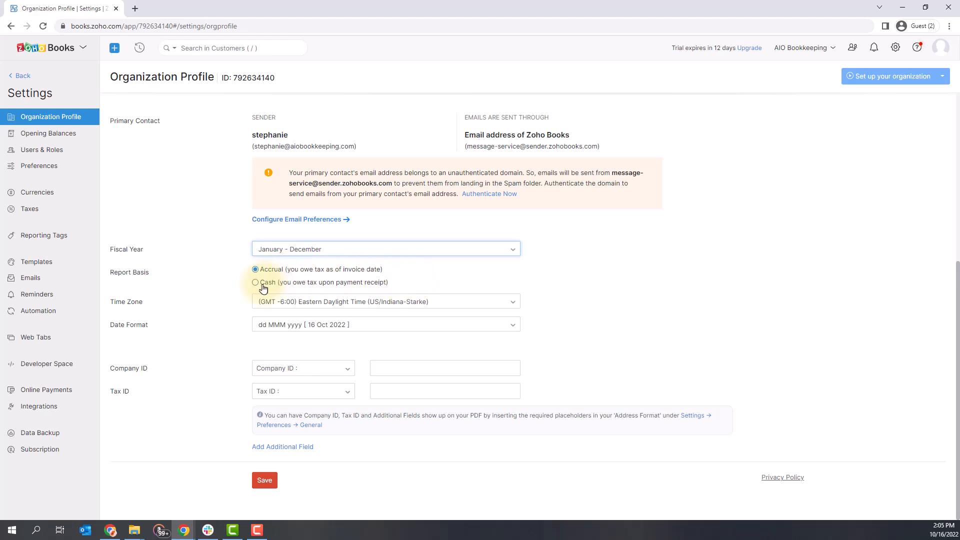
- Switch the Report Basis from Accrual to Cash
{"action": "left_click", "coordinate": [254, 282]}
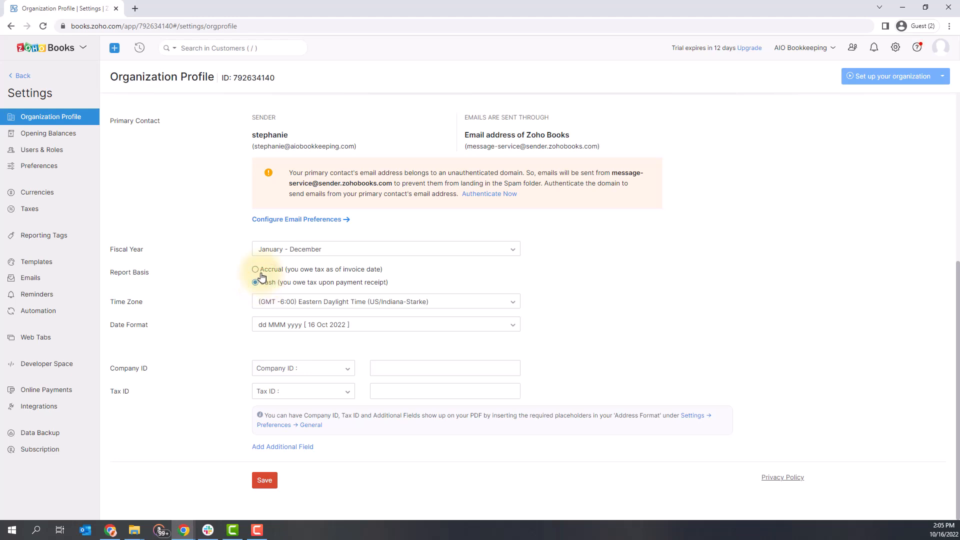
{"action": "left_click", "coordinate": [255, 282]}
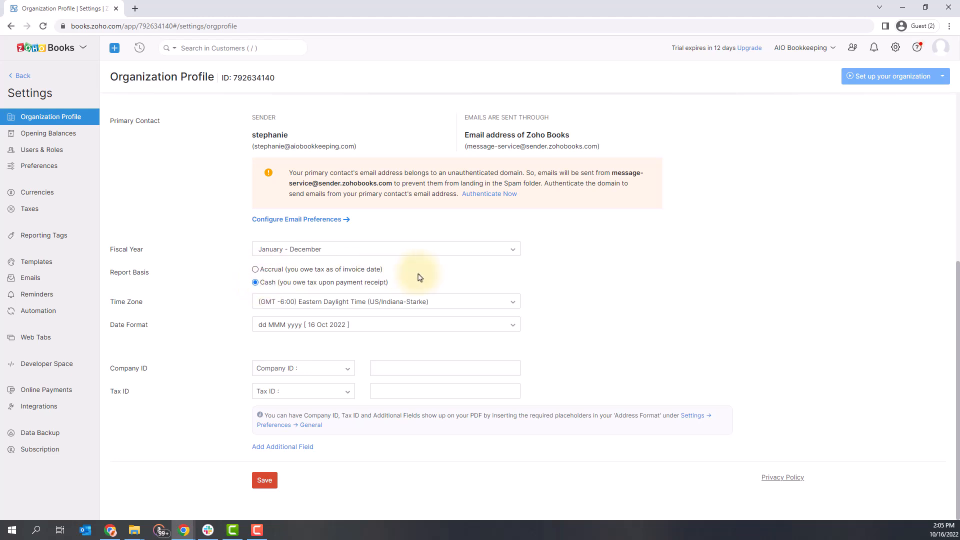
{"action": "mouse_move", "coordinate": [451, 280]}
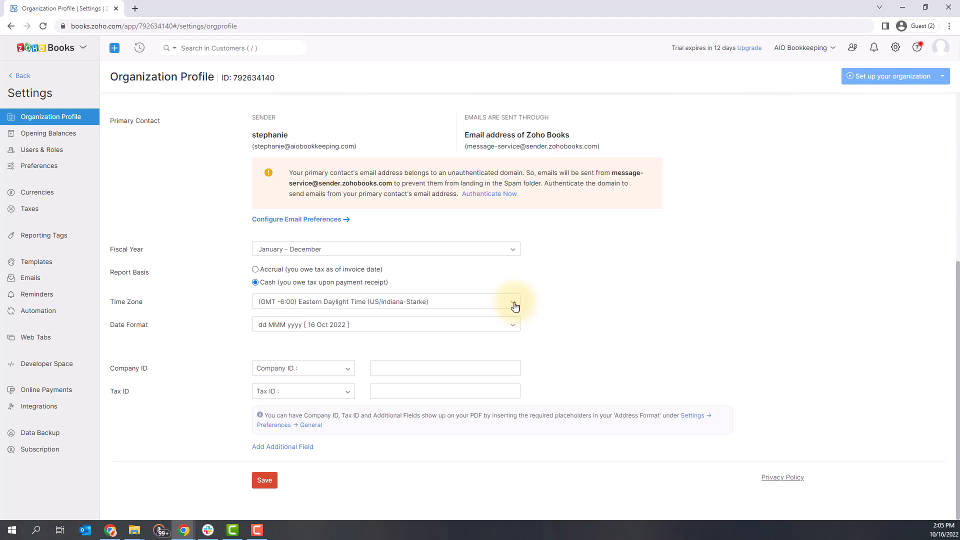
- Set the date format to MM/dd/yy with a slash separator and submit the profile
{"action": "left_click", "coordinate": [513, 301]}
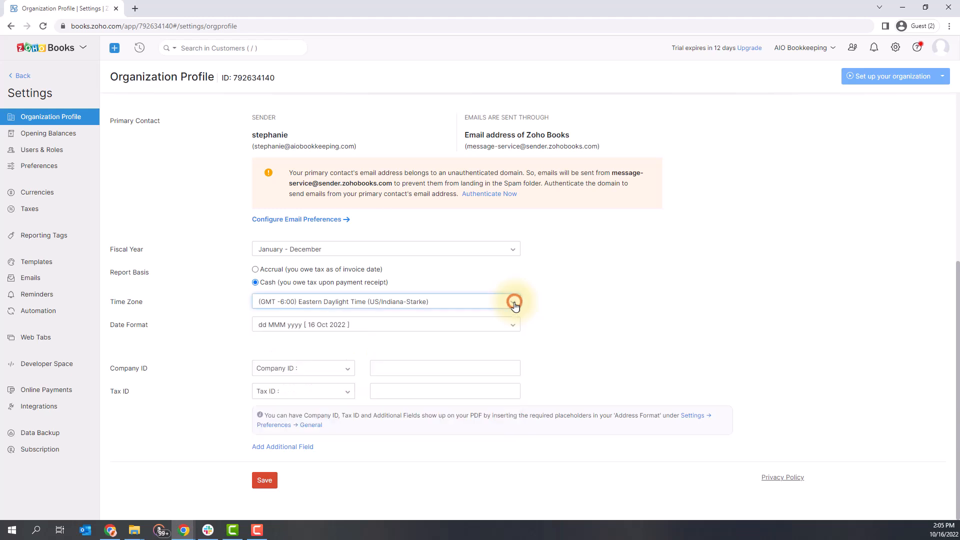
{"action": "left_click", "coordinate": [512, 324]}
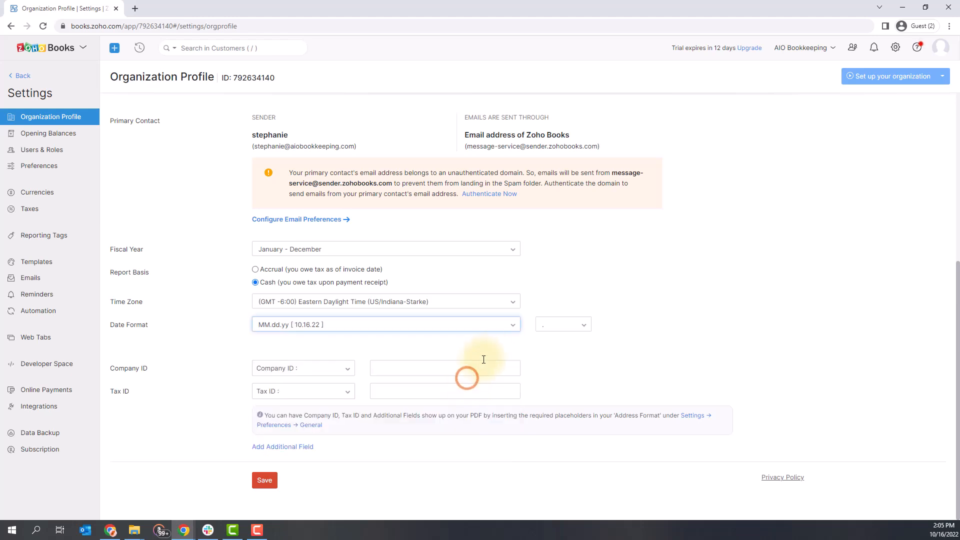
{"action": "left_click", "coordinate": [581, 324]}
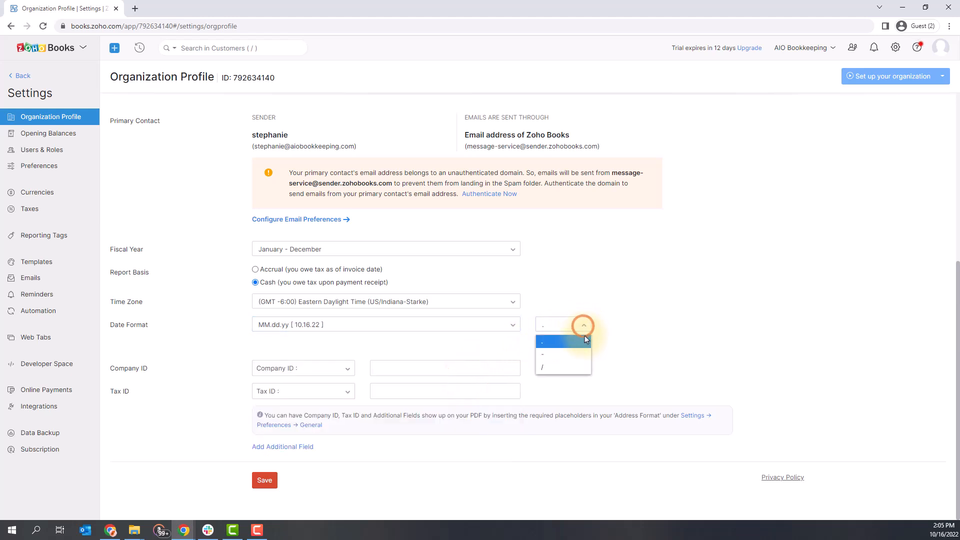
{"action": "left_click", "coordinate": [542, 366]}
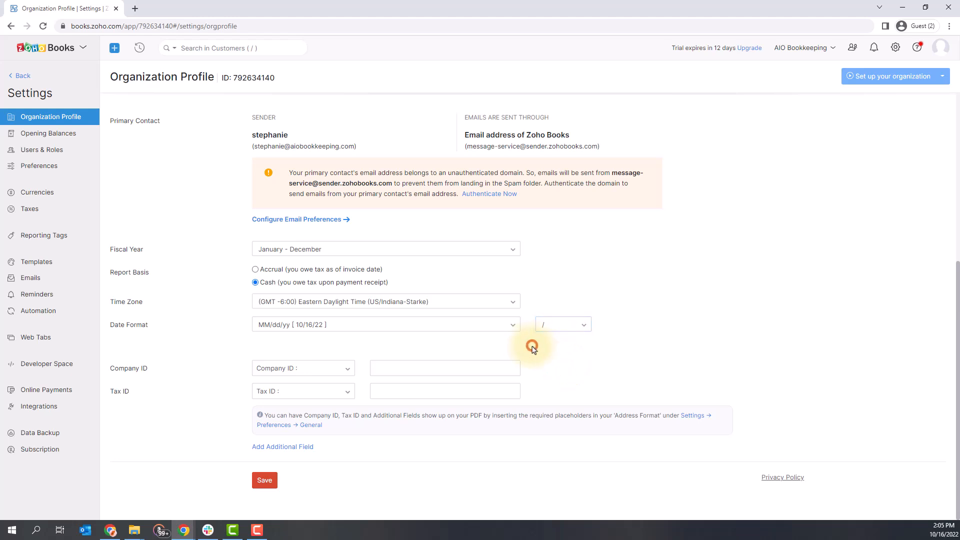
{"action": "mouse_move", "coordinate": [470, 371]}
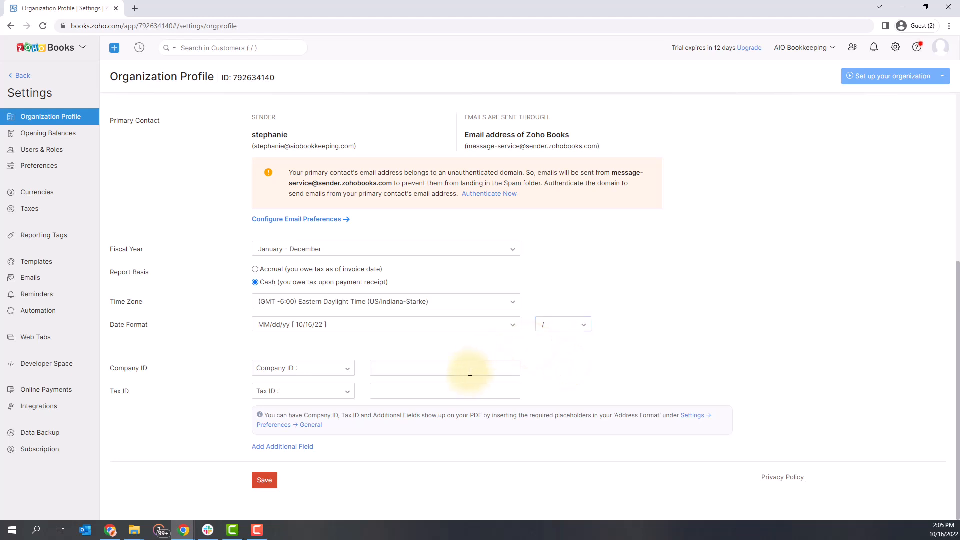
{"action": "left_click", "coordinate": [445, 390]}
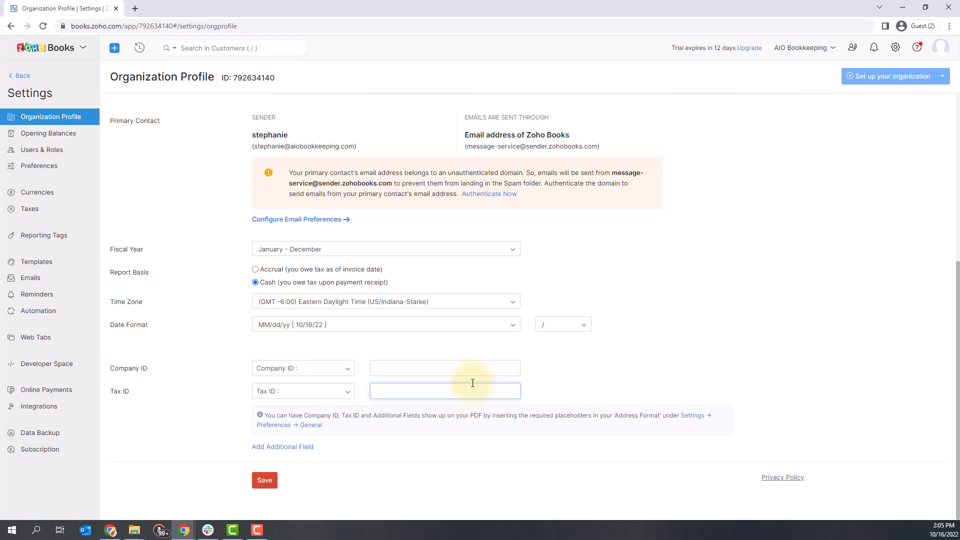
{"action": "left_click", "coordinate": [264, 479]}
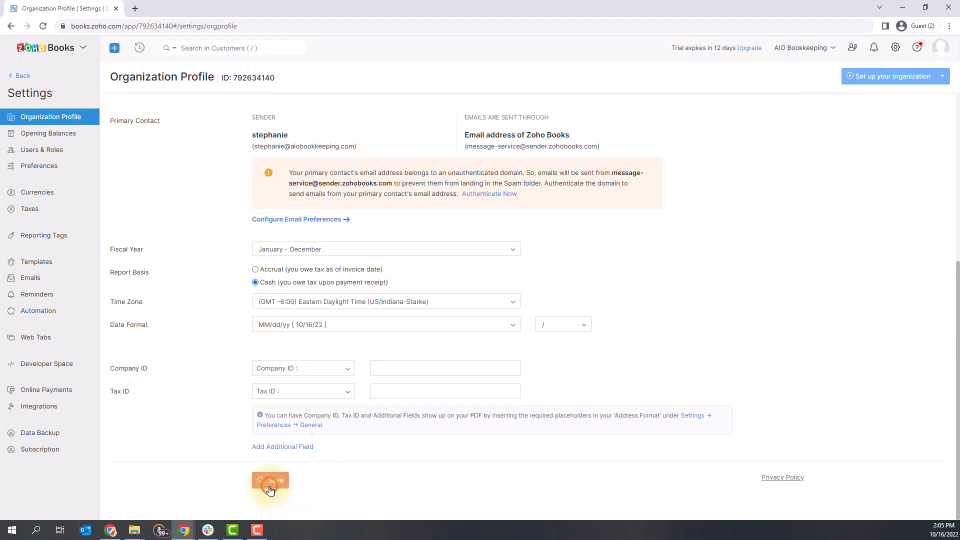
- Save the profile changes until the save confirmation appears
{"action": "left_click", "coordinate": [270, 480]}
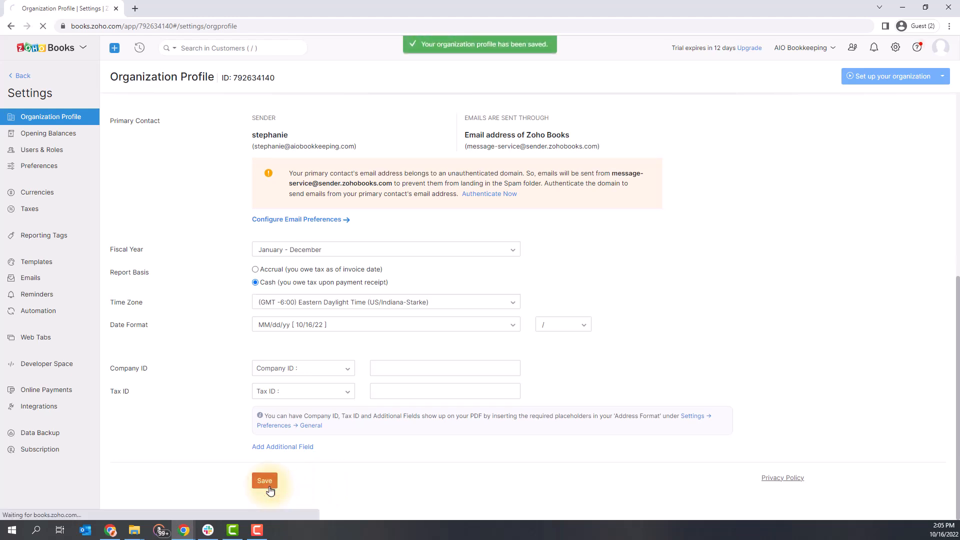
{"action": "left_click", "coordinate": [264, 480]}
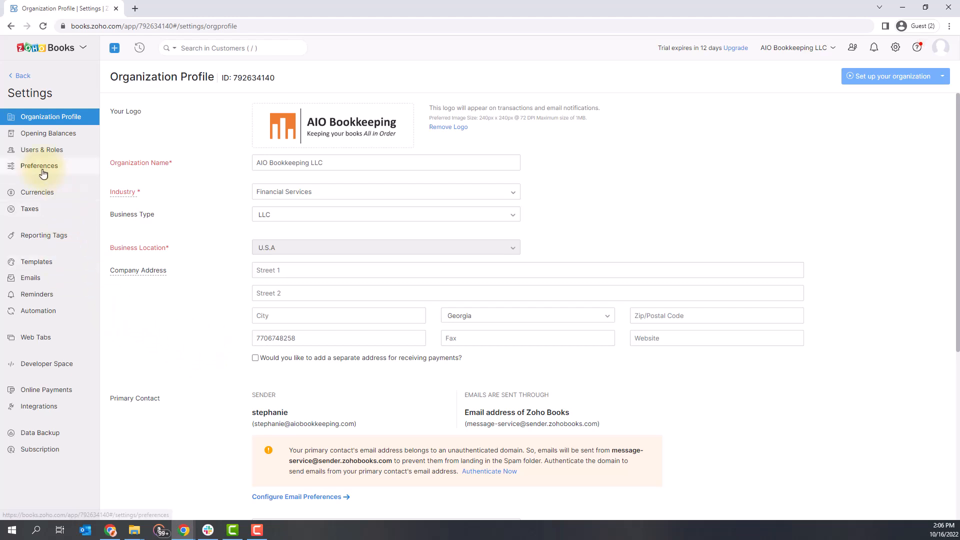
- Open the Branding page under Preferences in Settings
{"action": "left_click", "coordinate": [39, 166]}
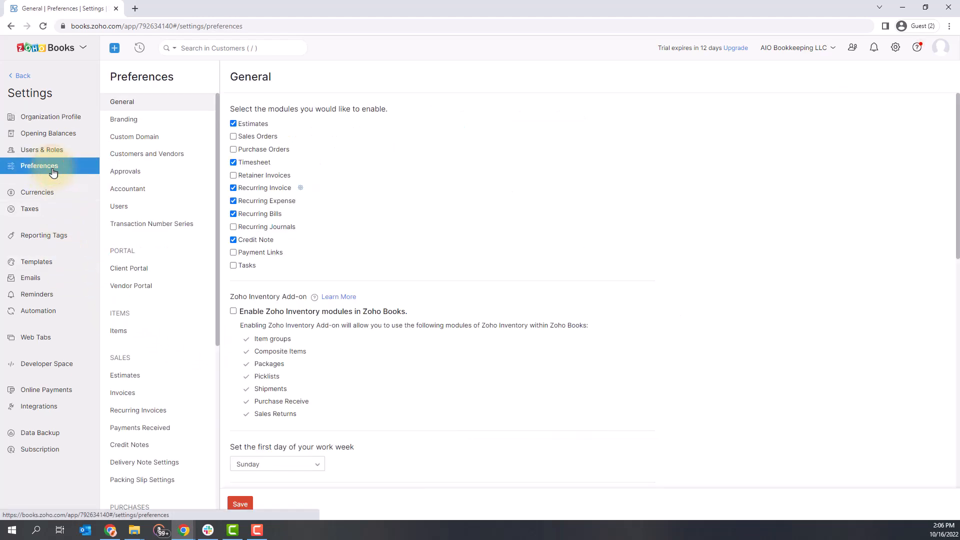
{"action": "mouse_move", "coordinate": [73, 171]}
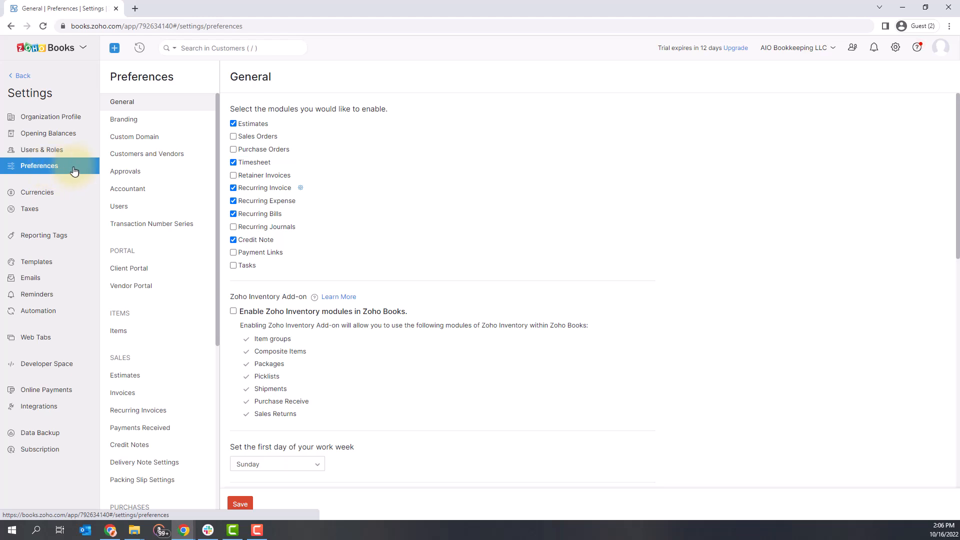
{"action": "left_click", "coordinate": [123, 119]}
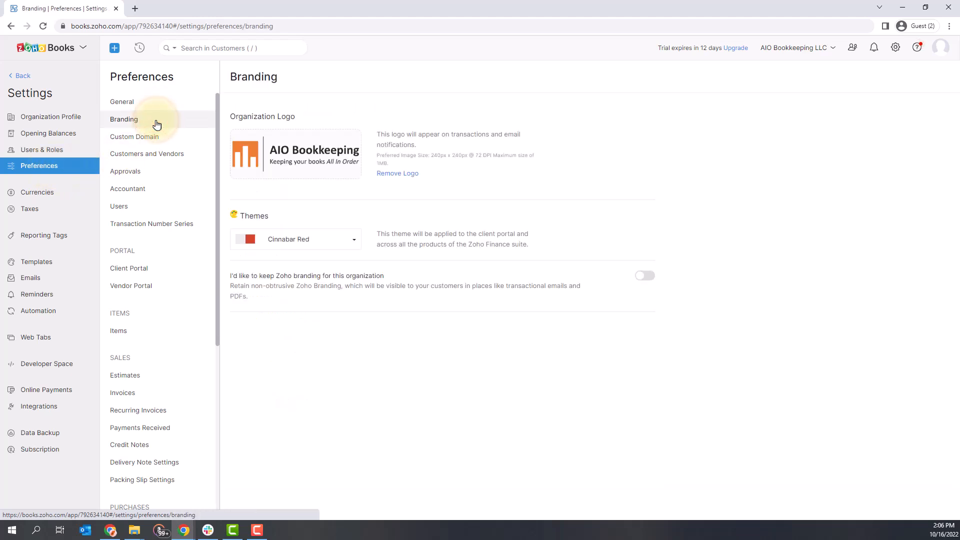
{"action": "mouse_move", "coordinate": [361, 192]}
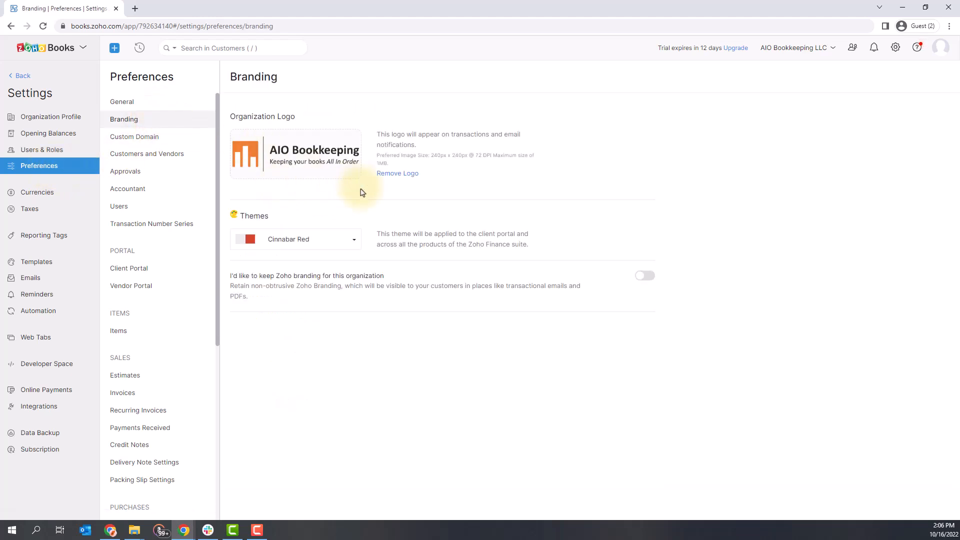
{"action": "mouse_move", "coordinate": [355, 254]}
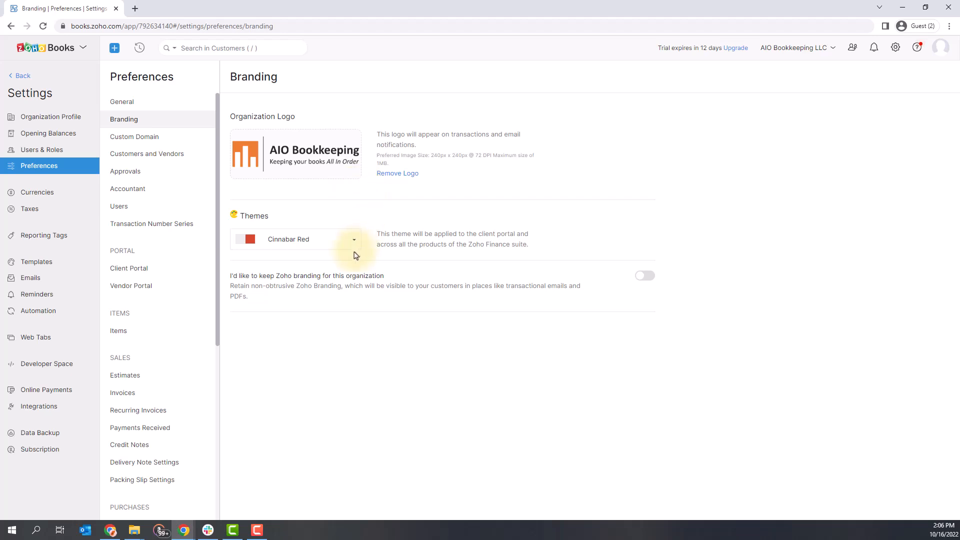
{"action": "left_click", "coordinate": [353, 239]}
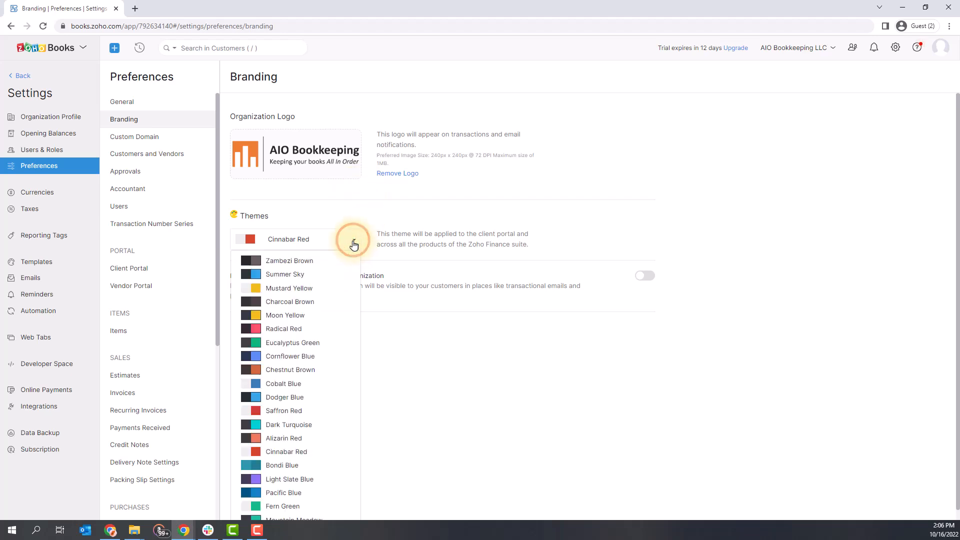
{"action": "left_click", "coordinate": [285, 273]}
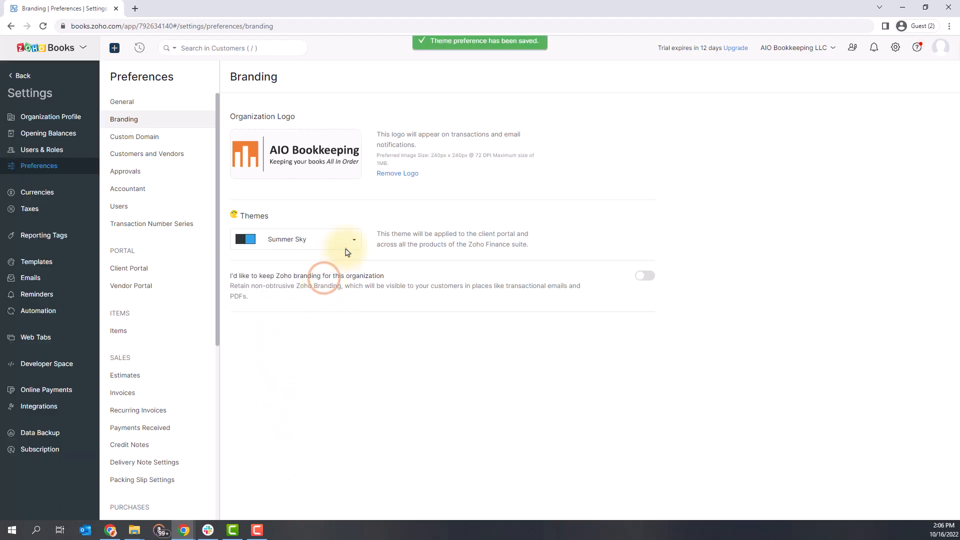
{"action": "left_click", "coordinate": [353, 239]}
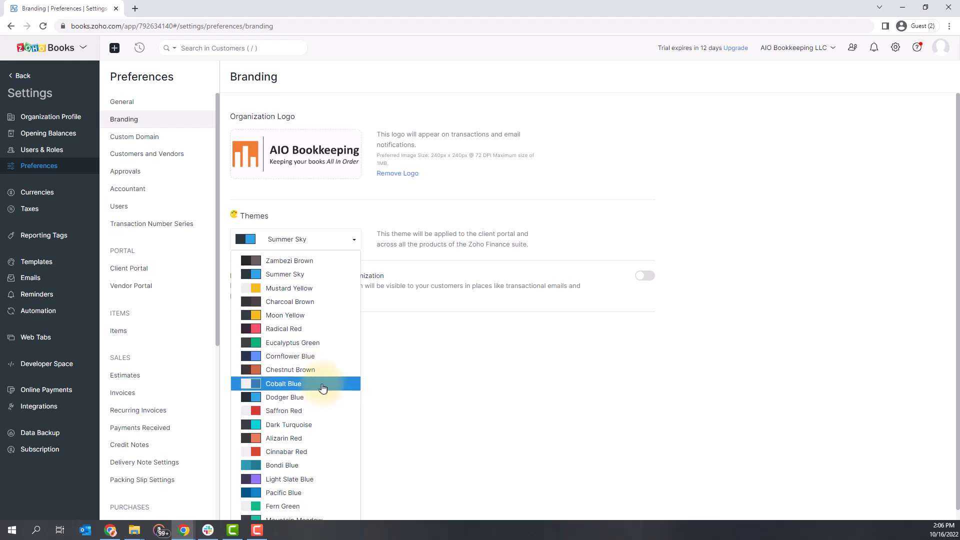
{"action": "left_click", "coordinate": [284, 383]}
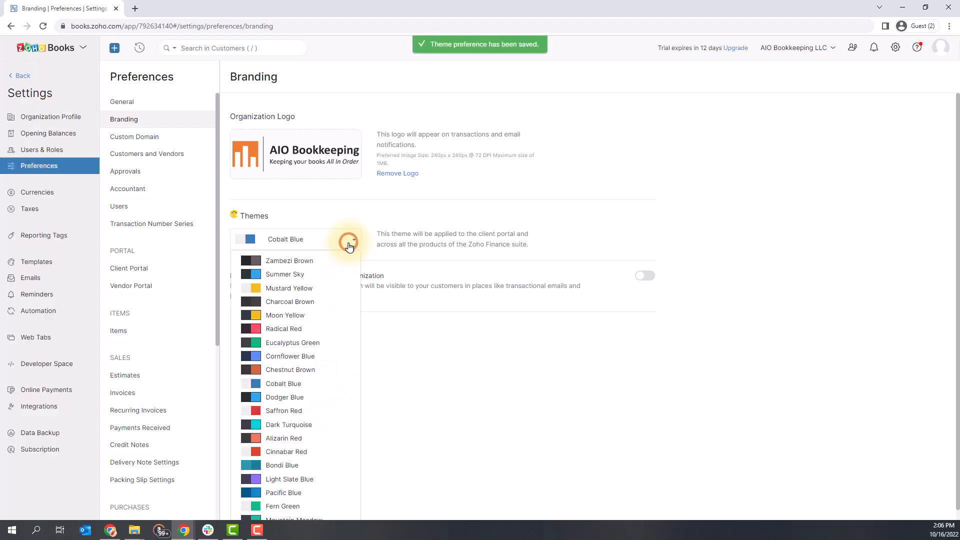
{"action": "left_click", "coordinate": [286, 451]}
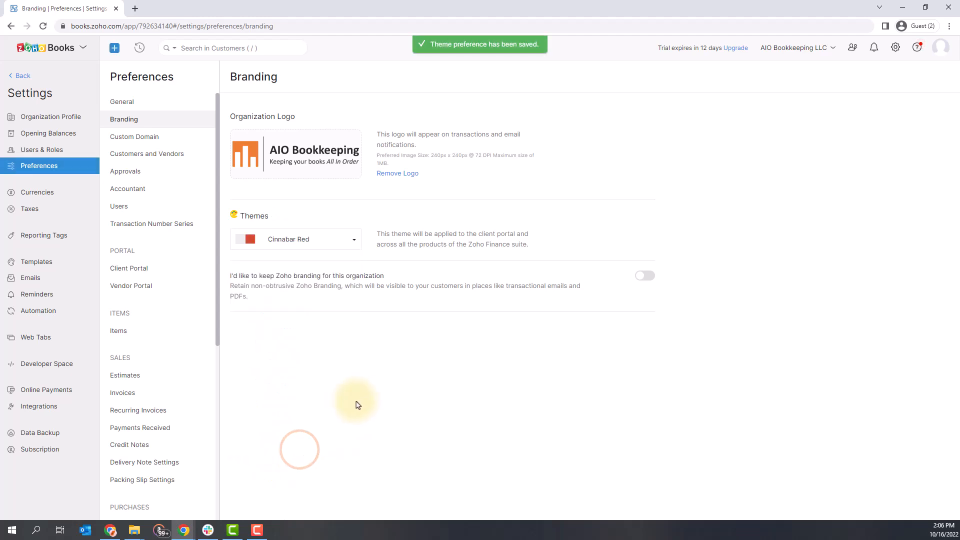
{"action": "mouse_move", "coordinate": [421, 379]}
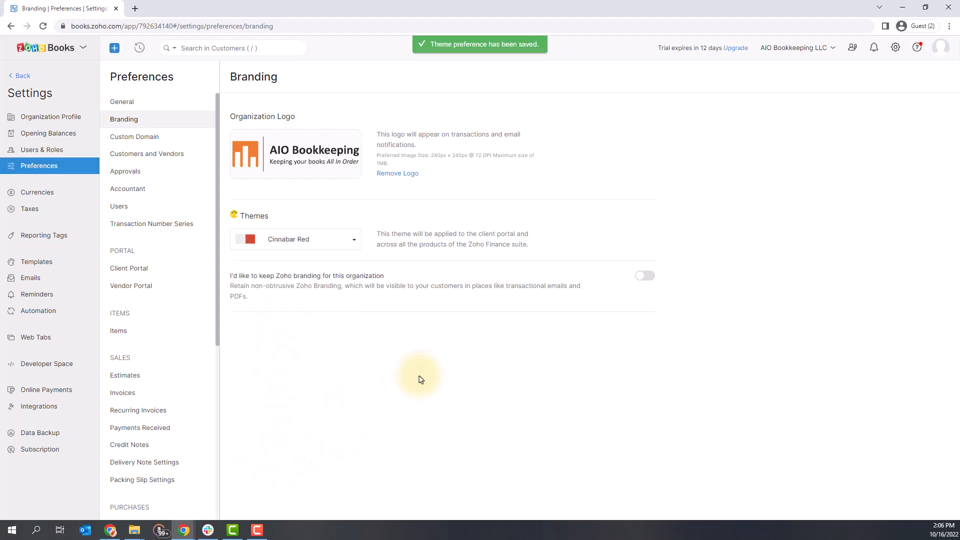